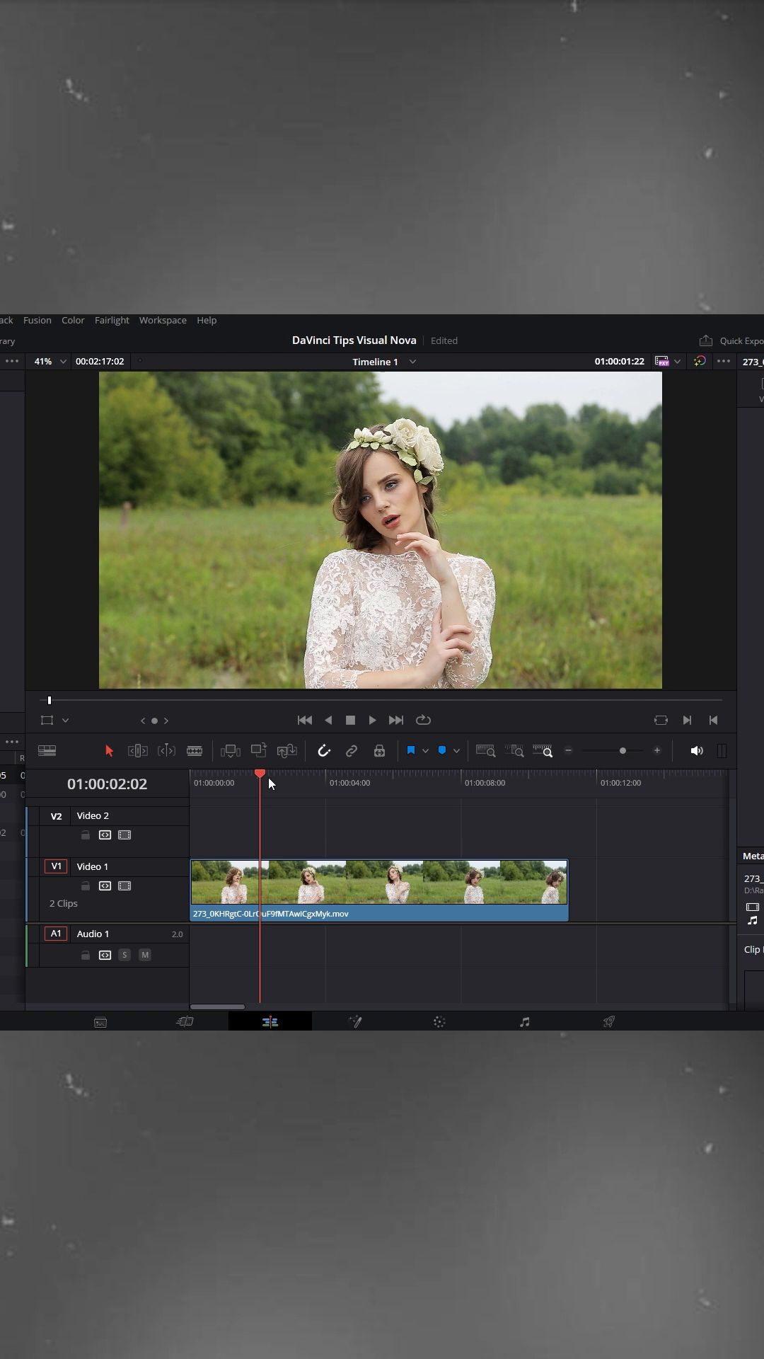
- Show the Media Pool and Edit Index panels beside the viewer
{"action": "left_click", "coordinate": [507, 784]}
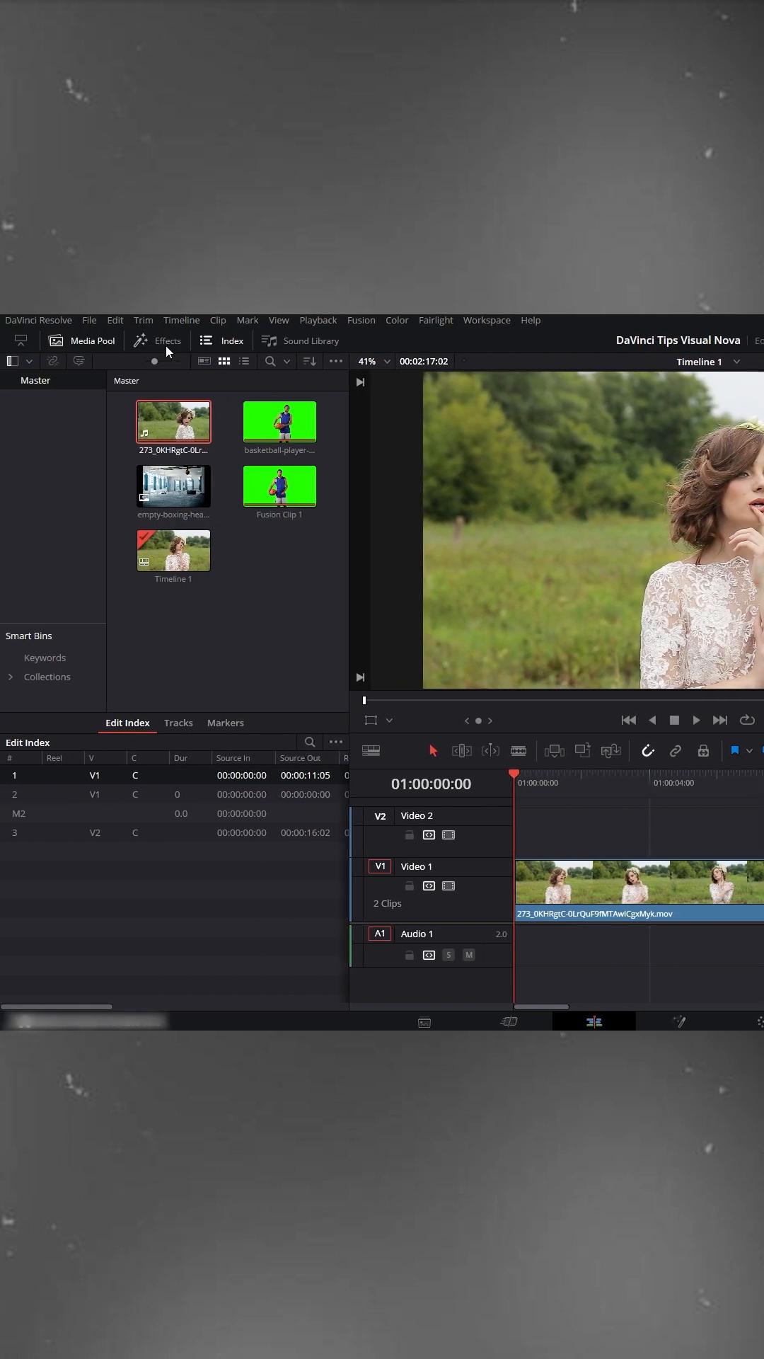
- Place an Adjustment Clip from the Effects Library on Video 2 near the start
{"action": "left_click", "coordinate": [168, 341]}
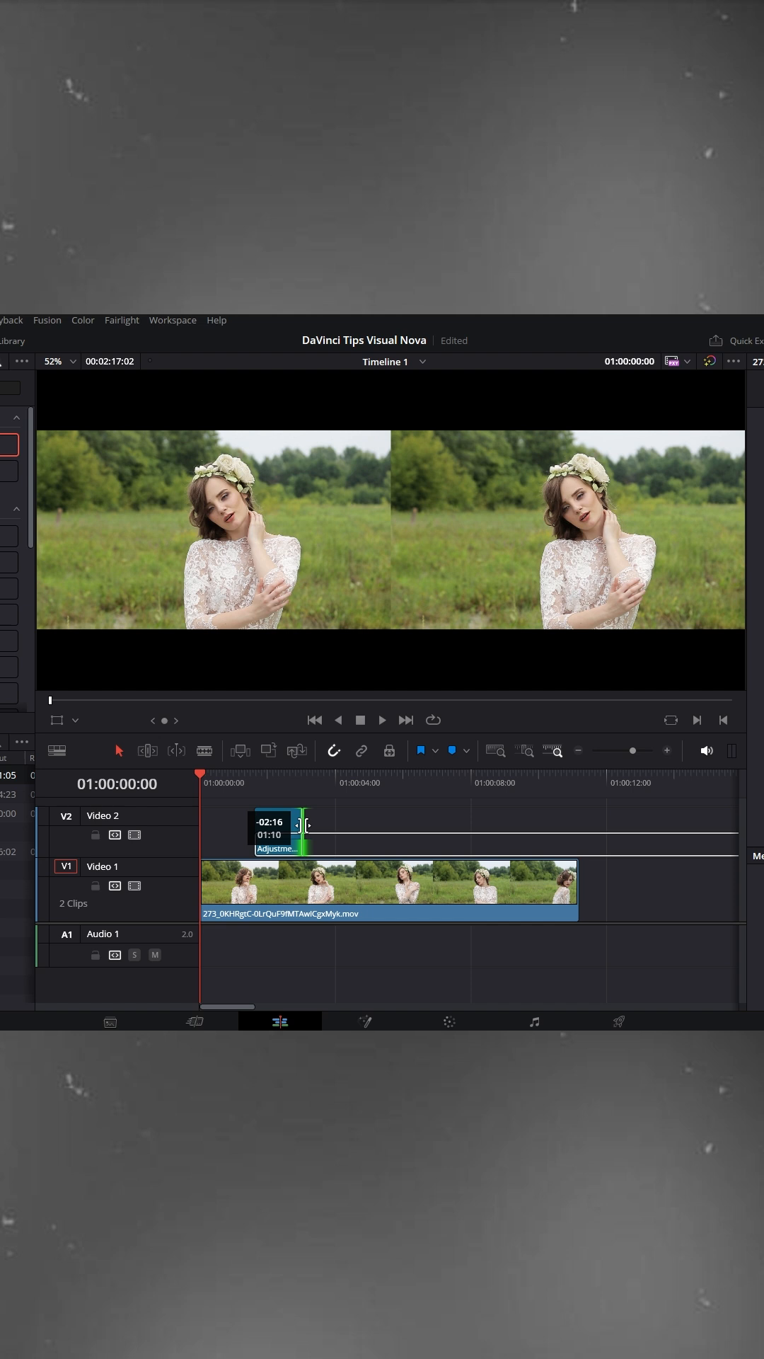
{"action": "left_click_drag", "start_coordinate": [294, 823], "coordinate": [267, 824]}
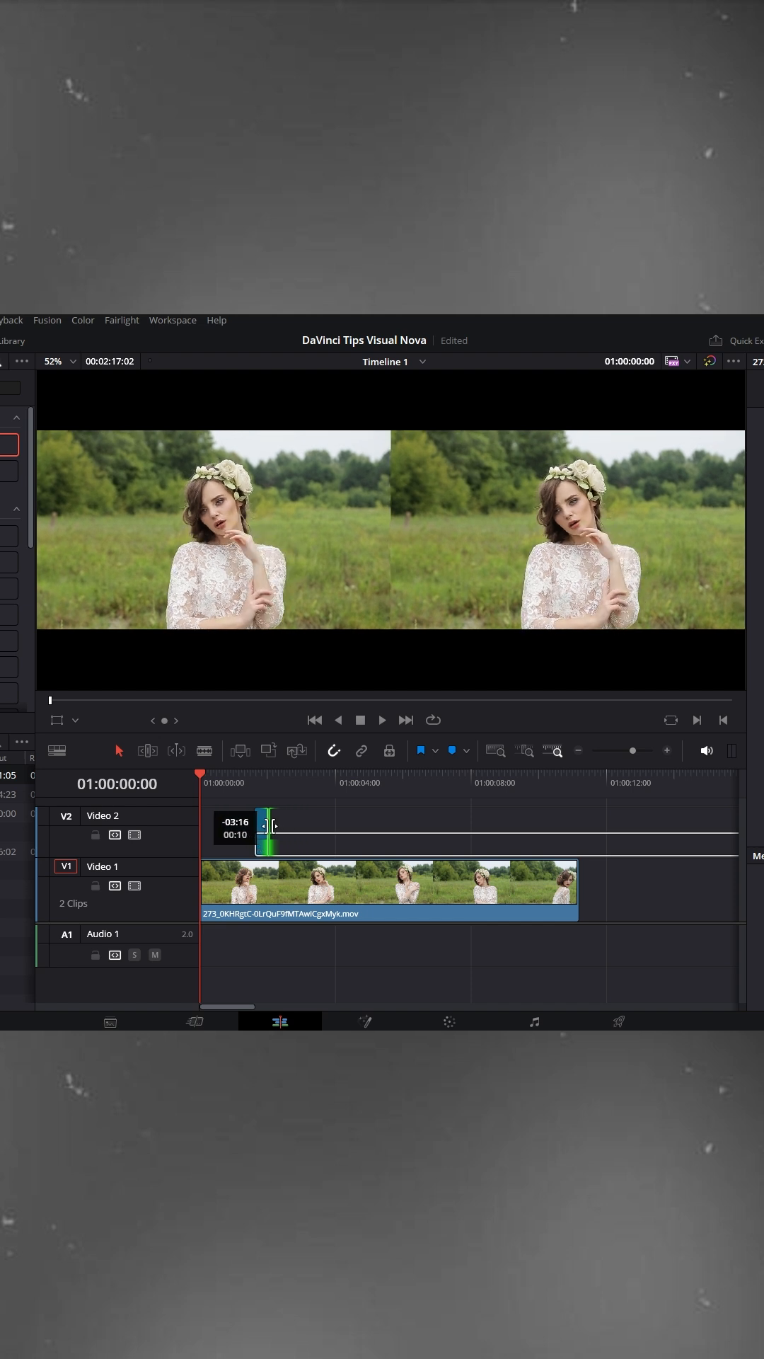
- Change the adjustment clip's duration to 4 frames
{"action": "right_click", "coordinate": [288, 833]}
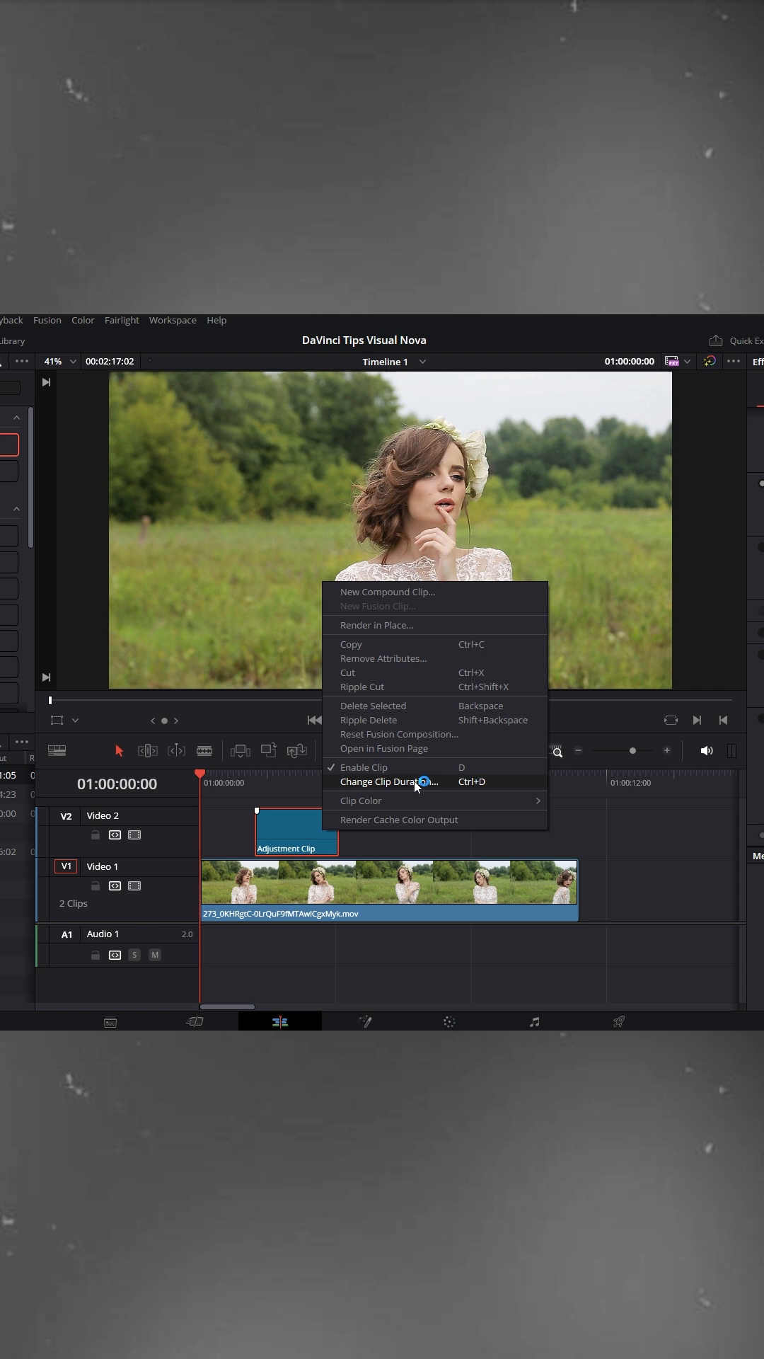
{"action": "left_click", "coordinate": [390, 781]}
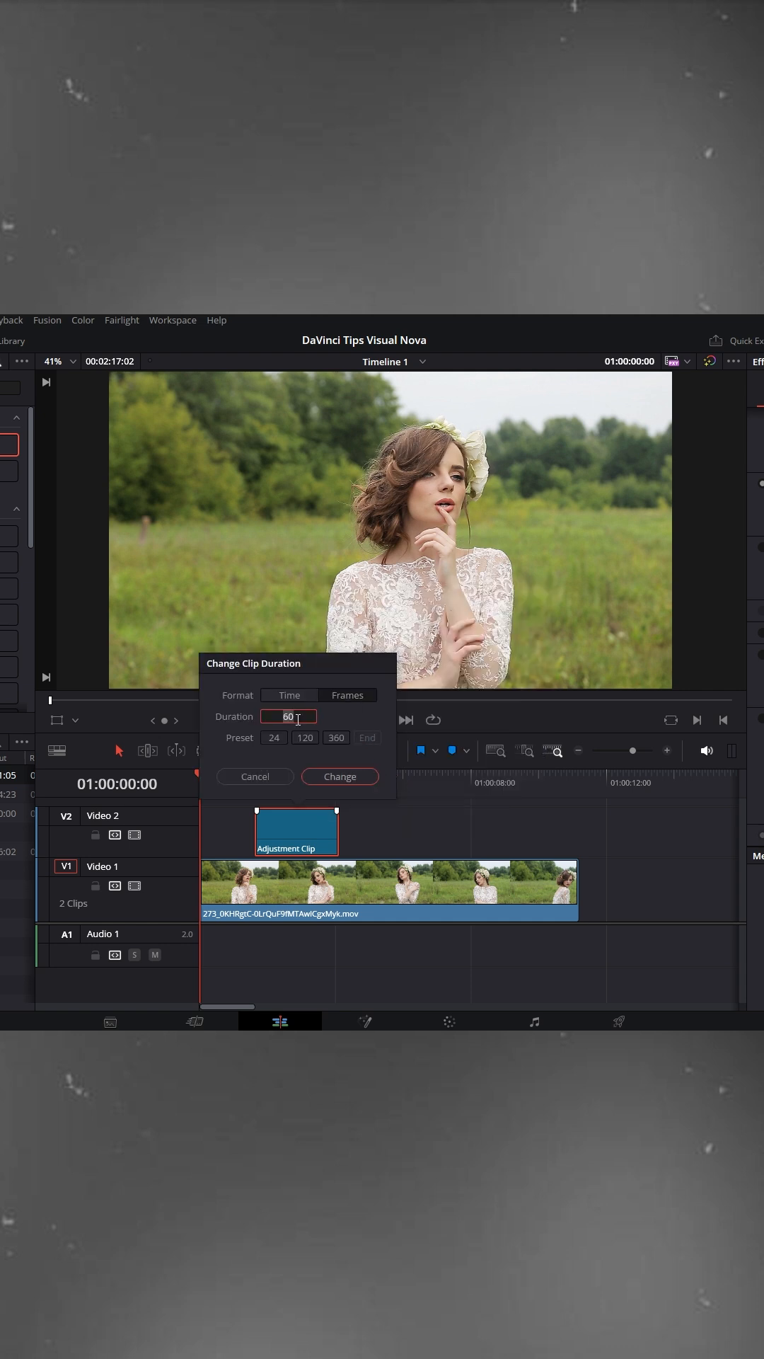
{"action": "type", "text": "4"}
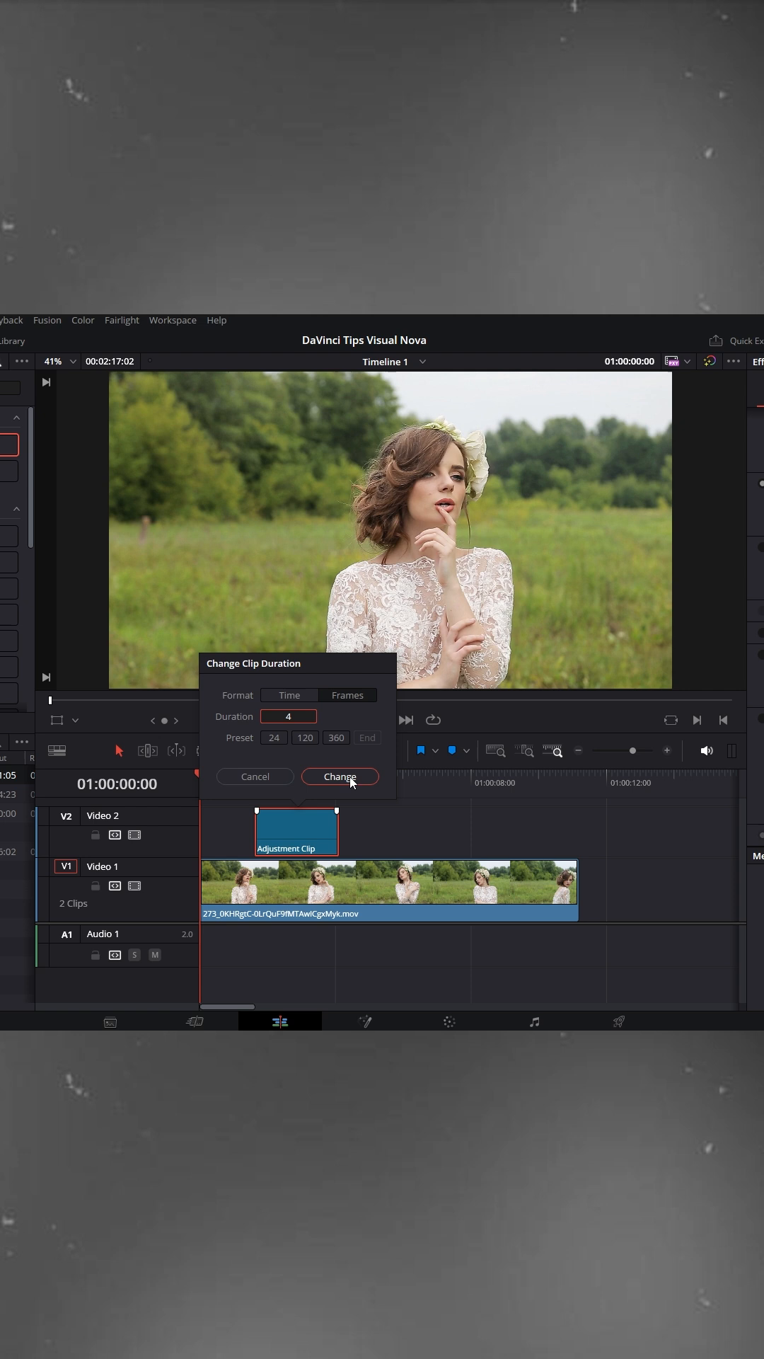
{"action": "left_click", "coordinate": [340, 776]}
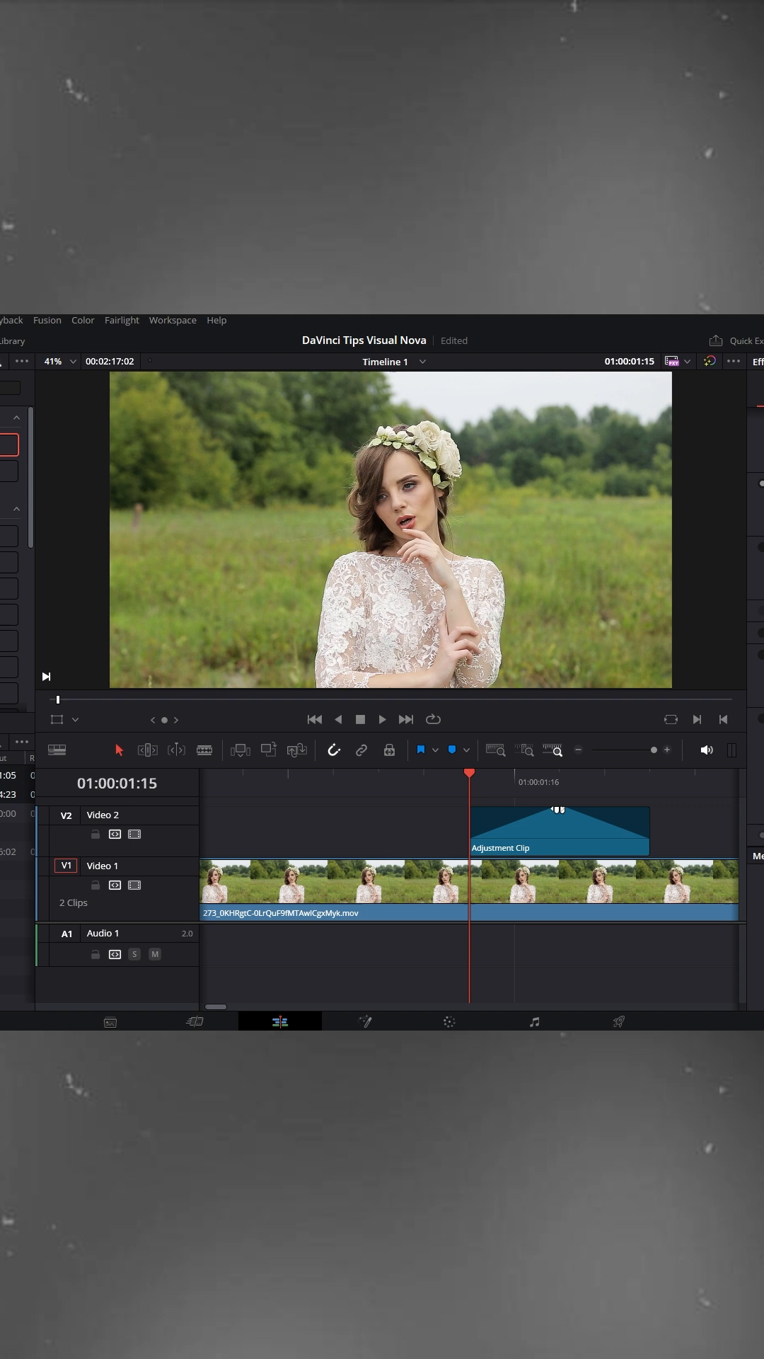
- Show the adjustment clip's Inspector settings and open its Composite Mode choices
{"action": "left_click", "coordinate": [449, 1021]}
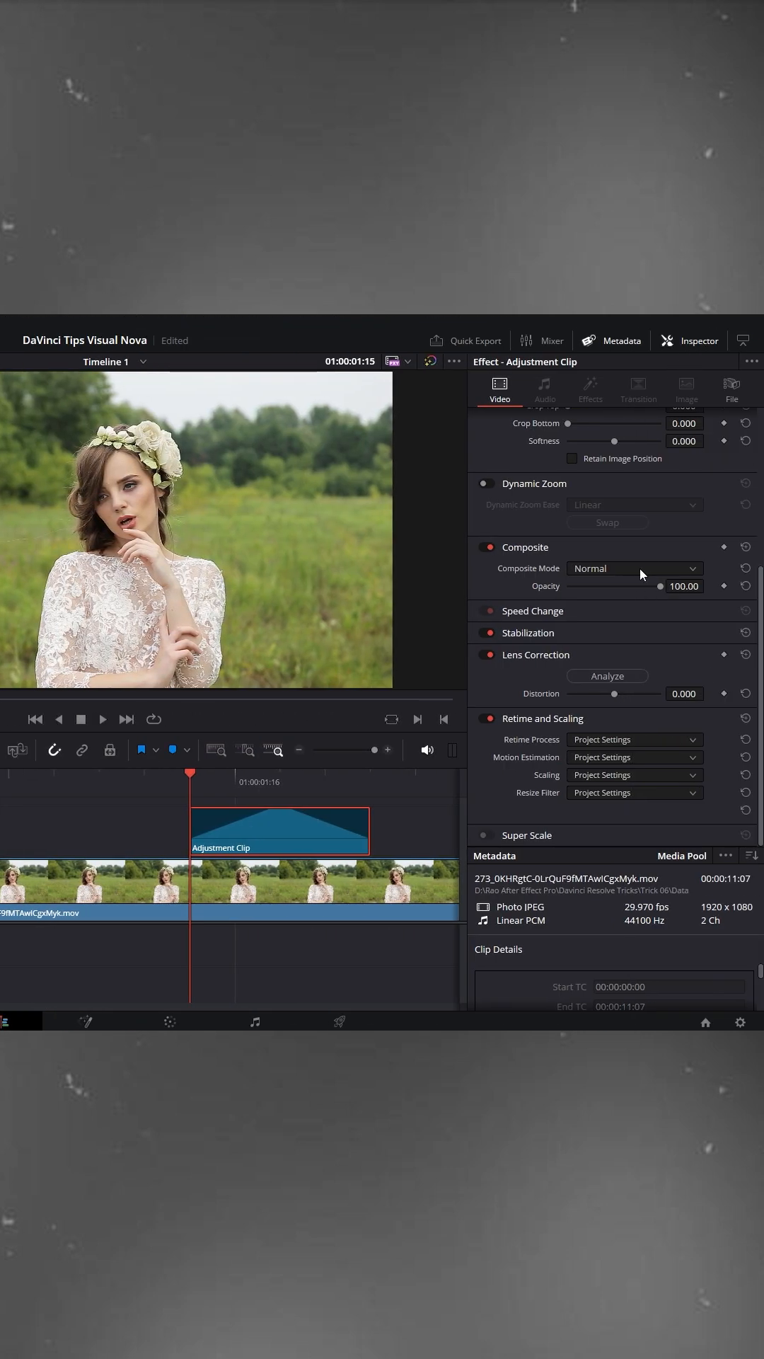
{"action": "left_click", "coordinate": [635, 568]}
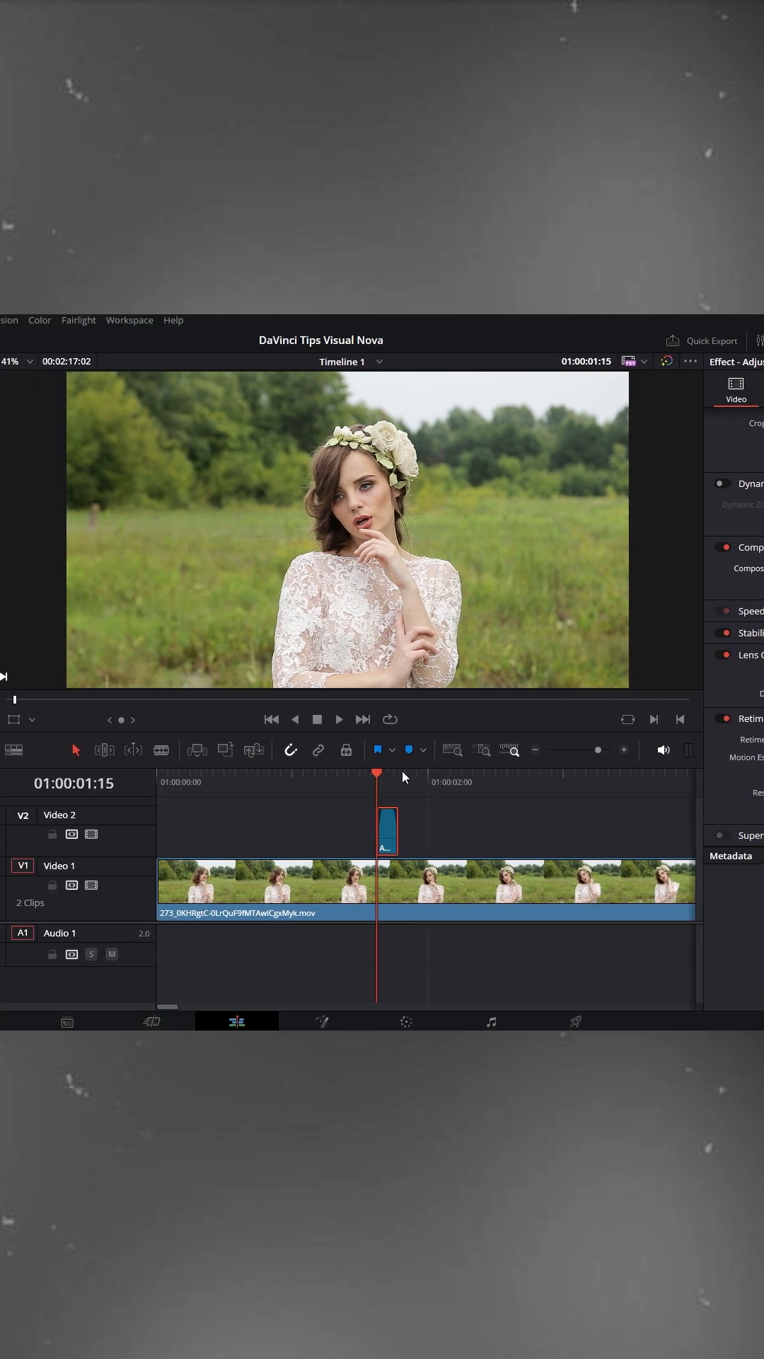
- Place copies of the flash adjustment clip at several points along Video 2
{"action": "left_click", "coordinate": [339, 719]}
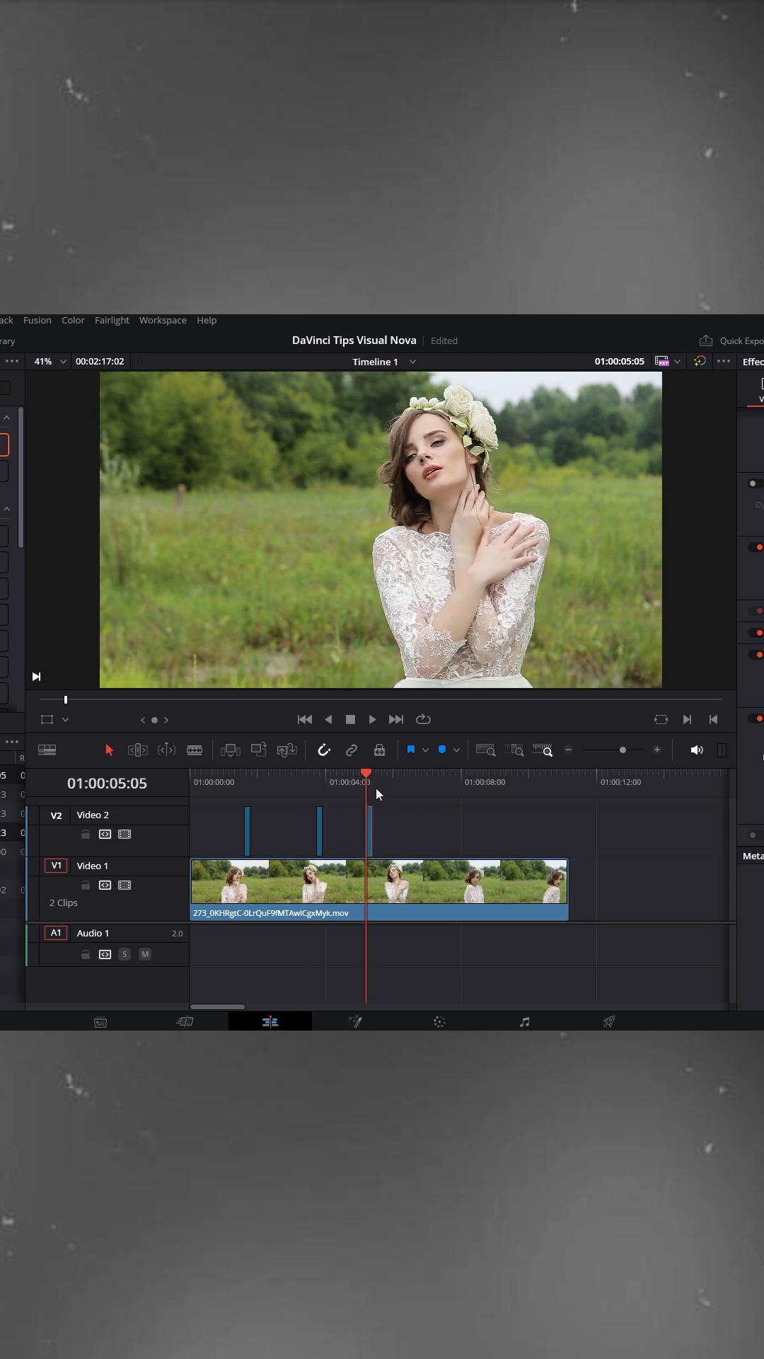
{"action": "left_click", "coordinate": [231, 782]}
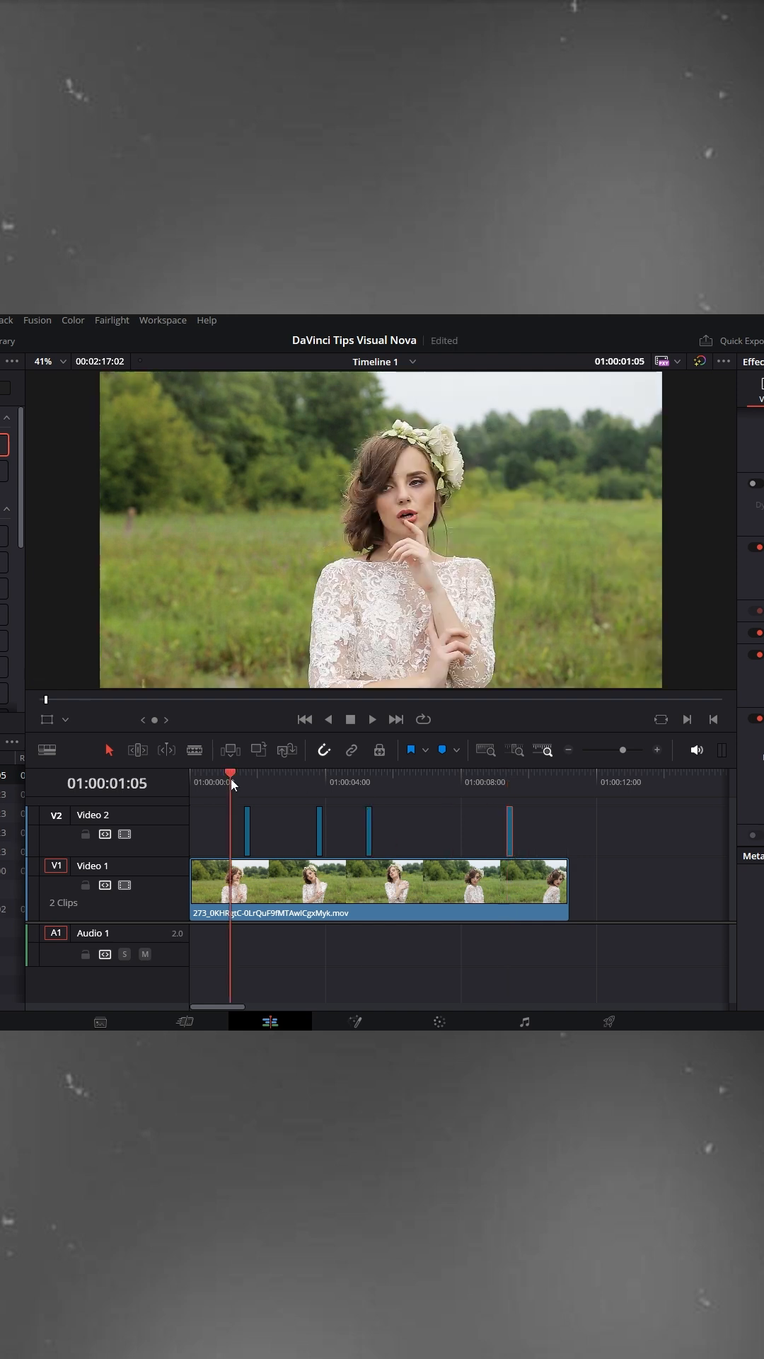
{"action": "left_click", "coordinate": [372, 719]}
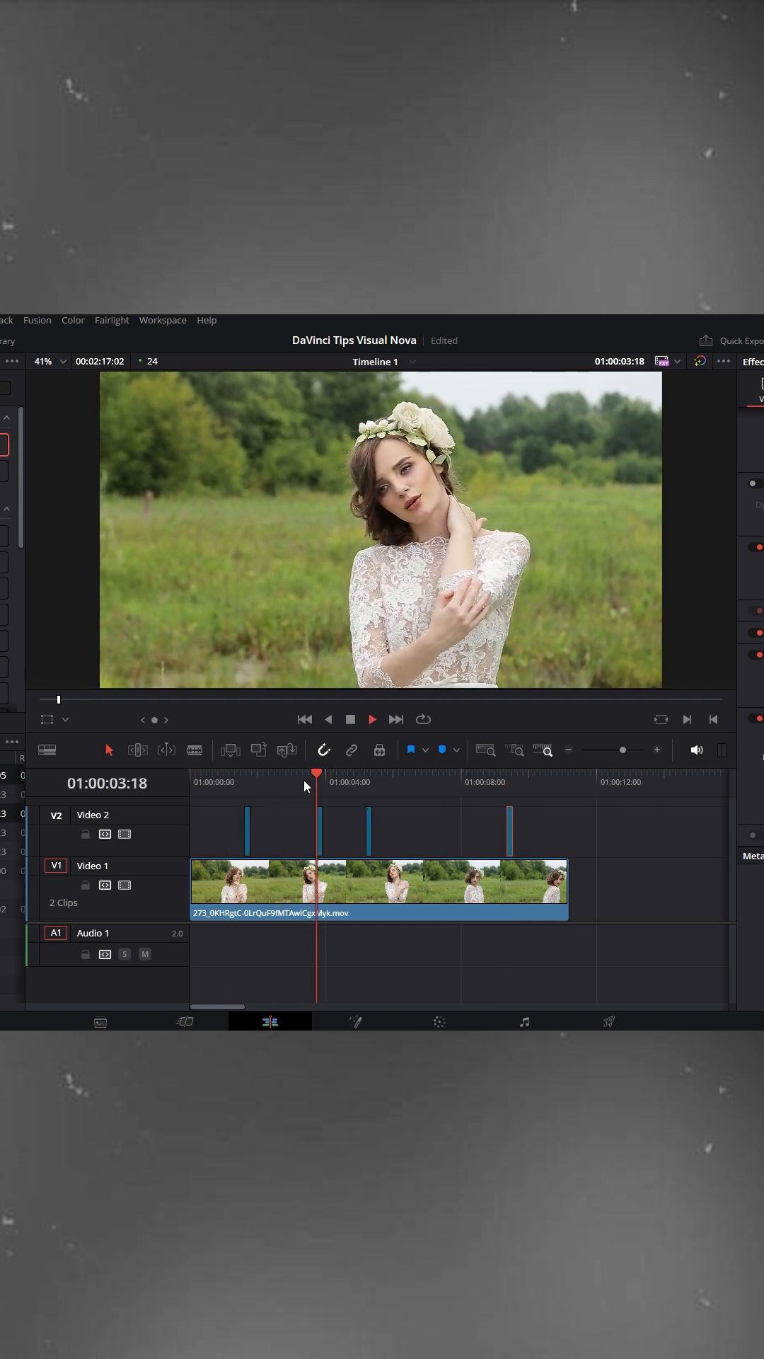